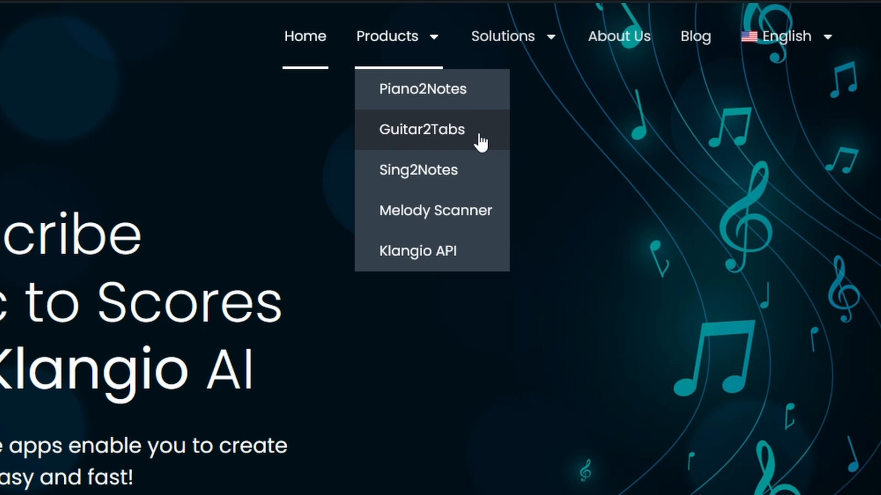
mouse_move(484, 171)
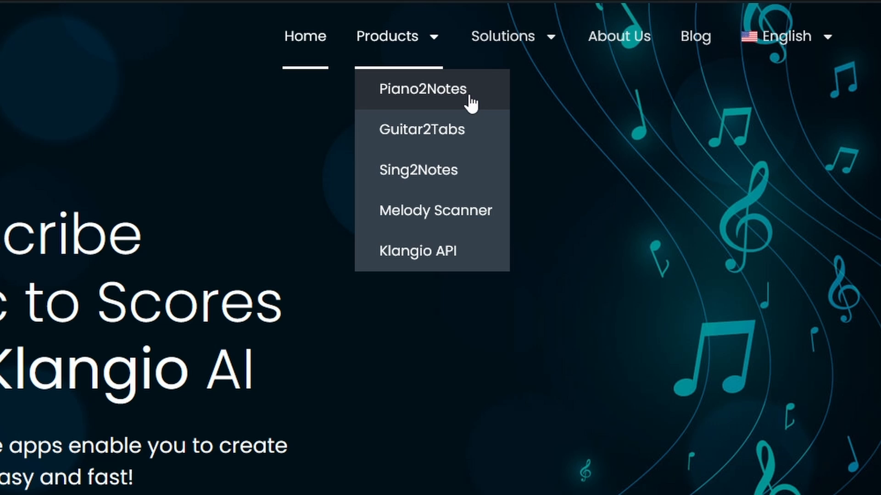
Step: Go to the Piano2Notes product page and scroll down to 'Try it yourself'
left_click(423, 88)
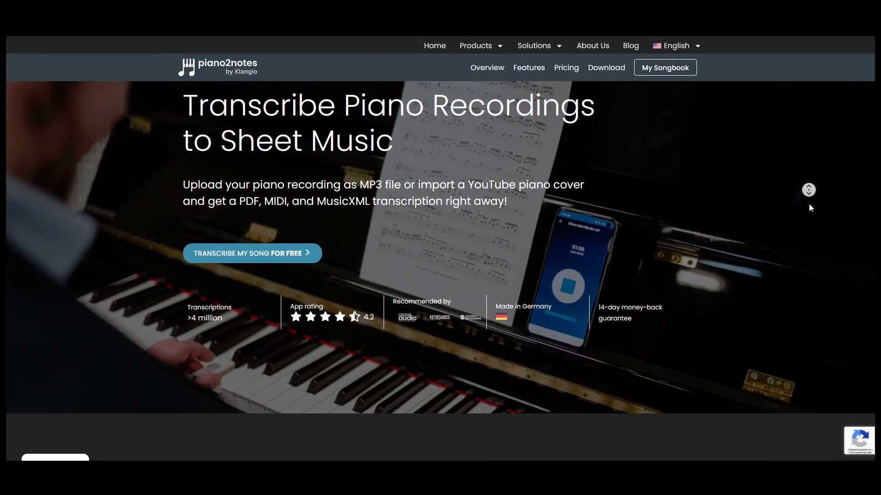
scroll("down", 3)
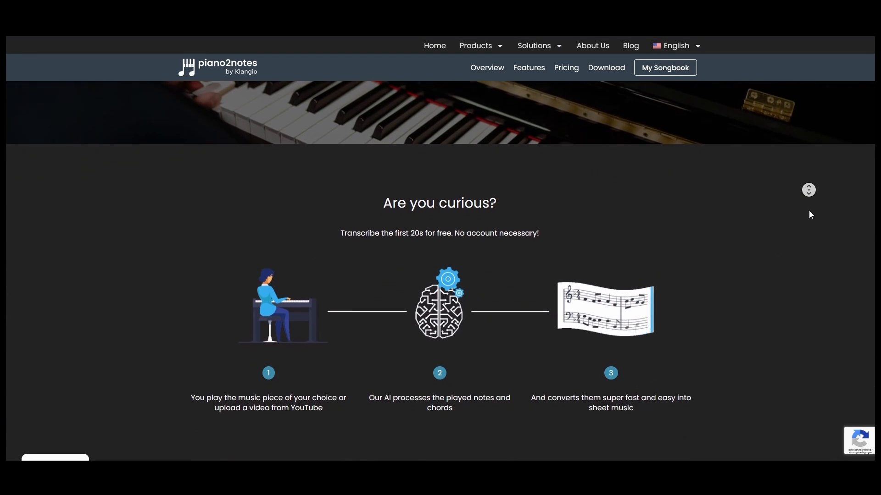
scroll("down", 3)
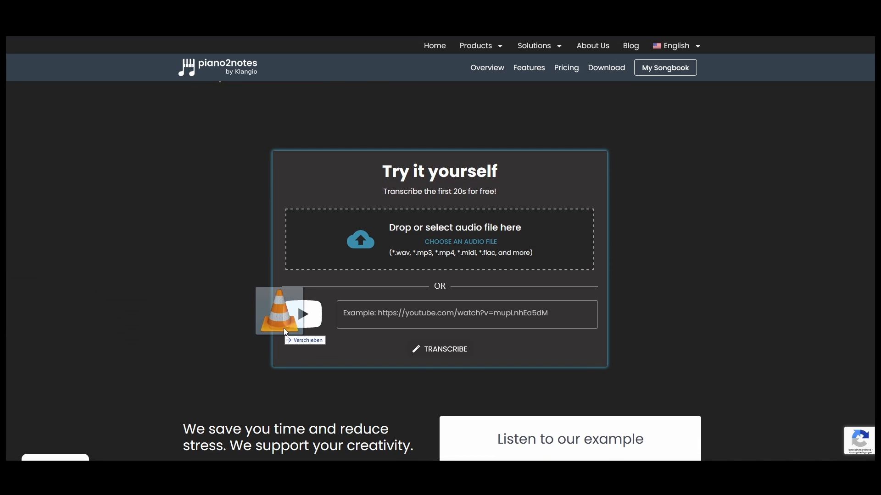
Step: Drop the piano recording onto the 'Drop or select audio file here' uploader
left_click_drag(281, 312, 480, 238)
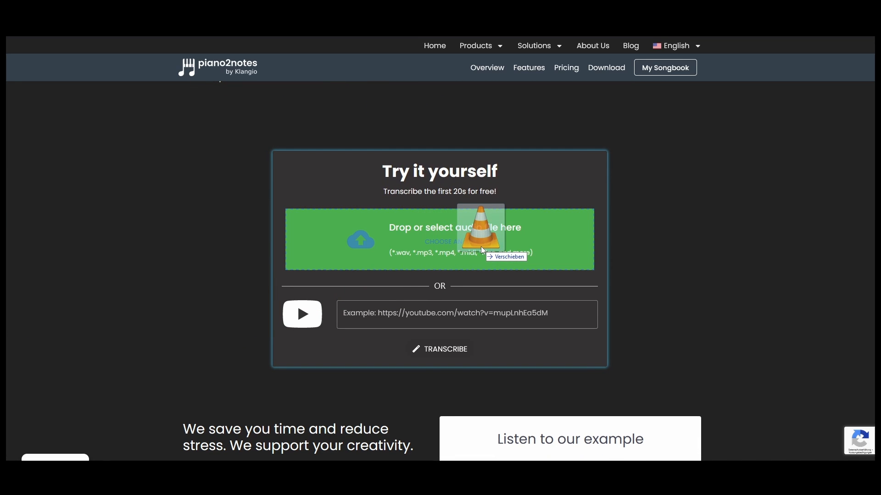
left_click_drag(480, 236, 501, 315)
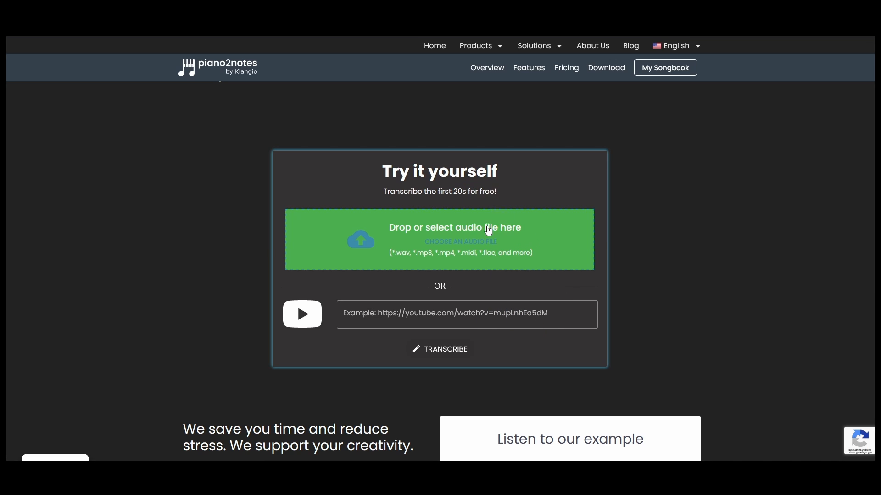
type("M")
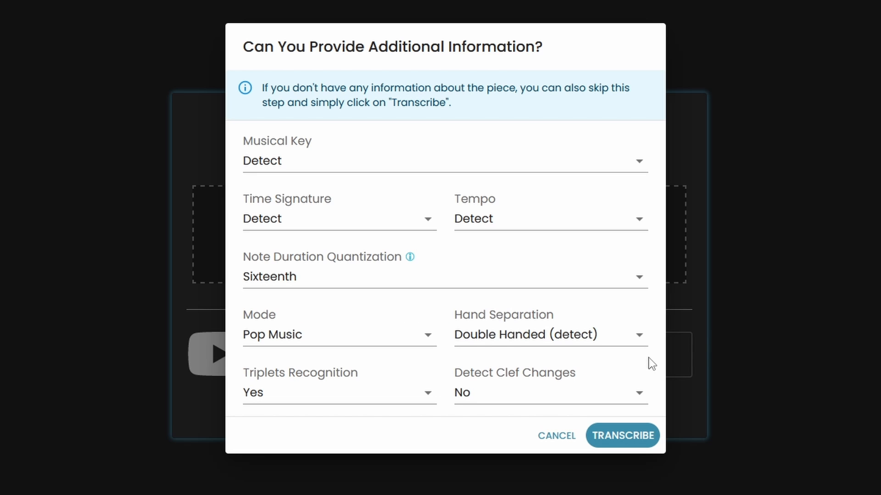
mouse_move(629, 127)
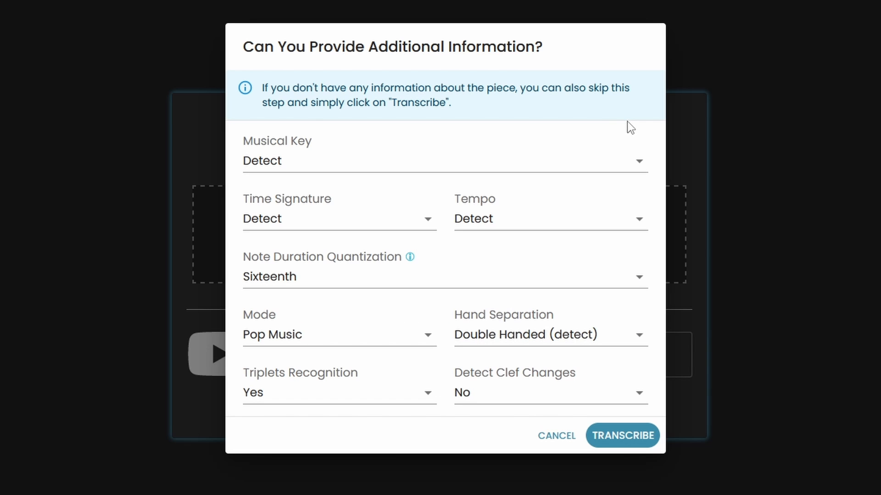
mouse_move(657, 138)
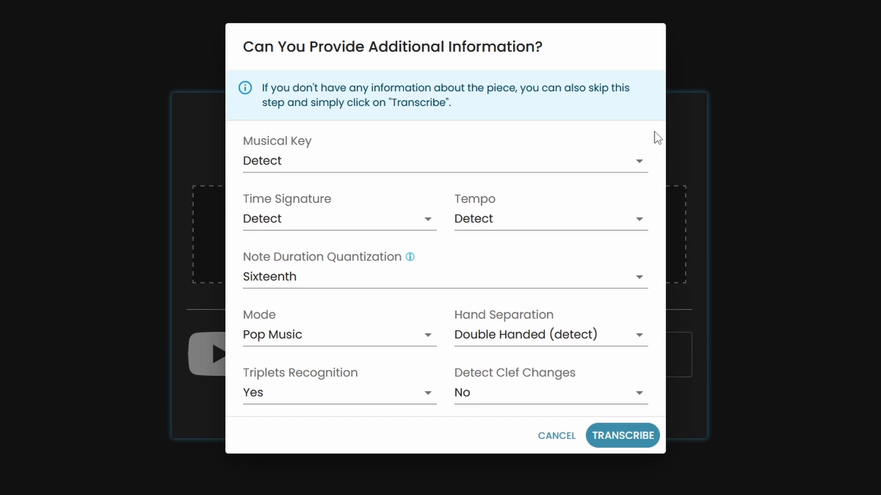
mouse_move(661, 236)
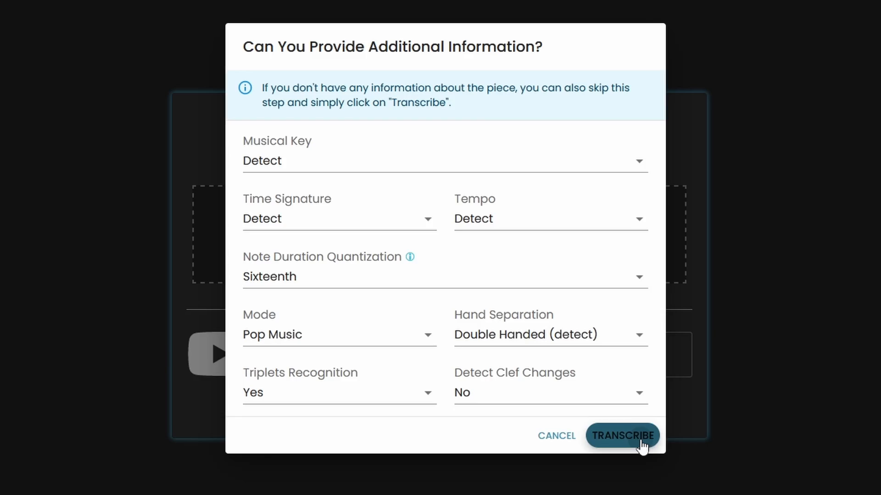
Step: Transcribe the recording with key, time signature and tempo left on Detect
left_click(622, 436)
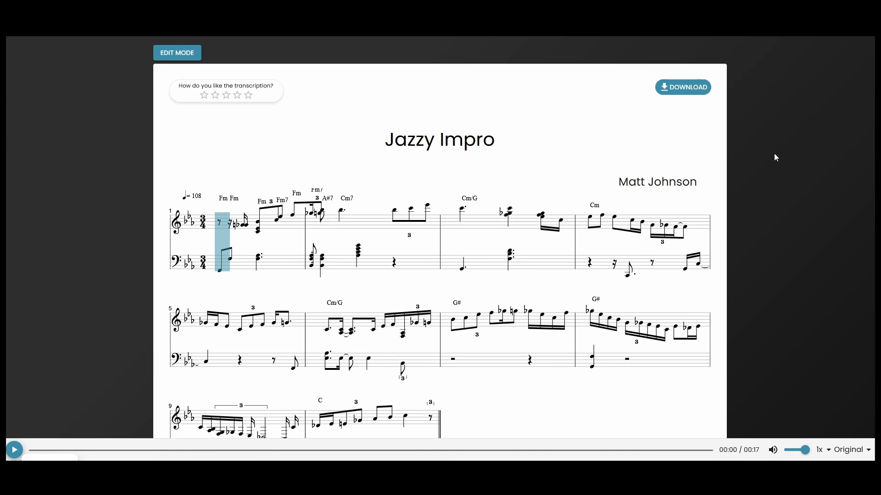
Step: Export the Jazzy Impro score as PDF, then reopen the PDF/MIDI/MusicXML Download options
left_click(682, 87)
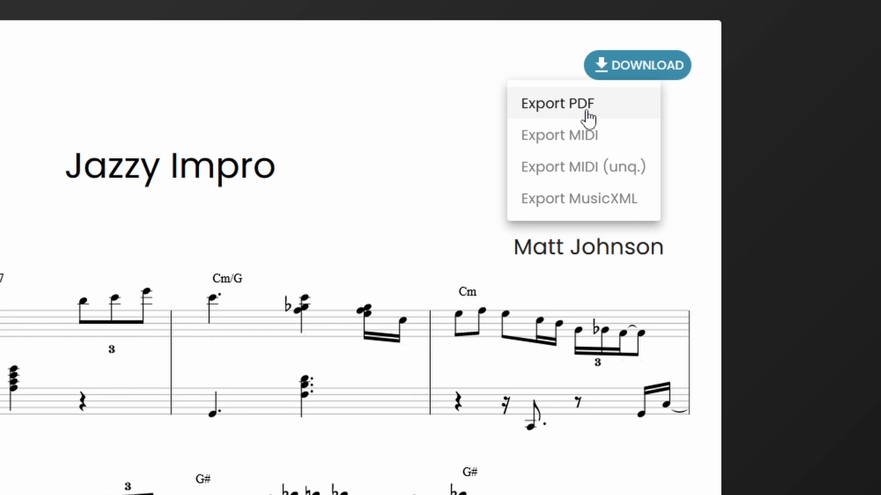
mouse_move(616, 110)
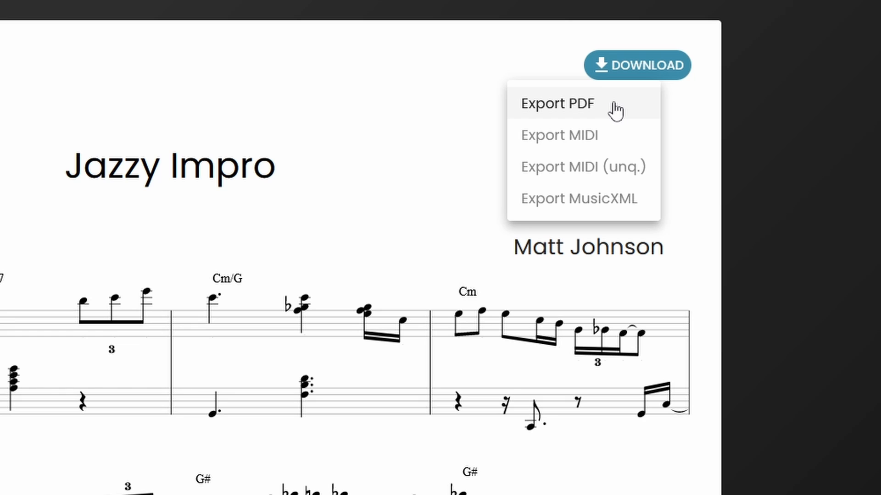
left_click(557, 103)
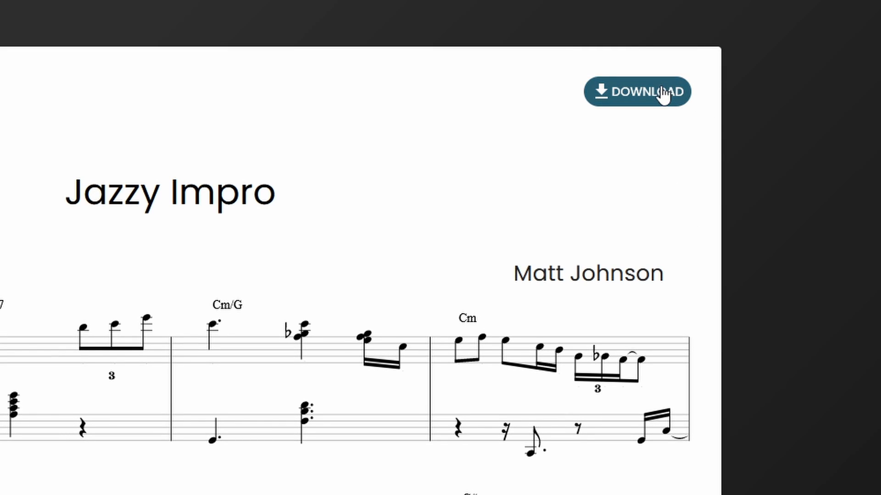
left_click(637, 91)
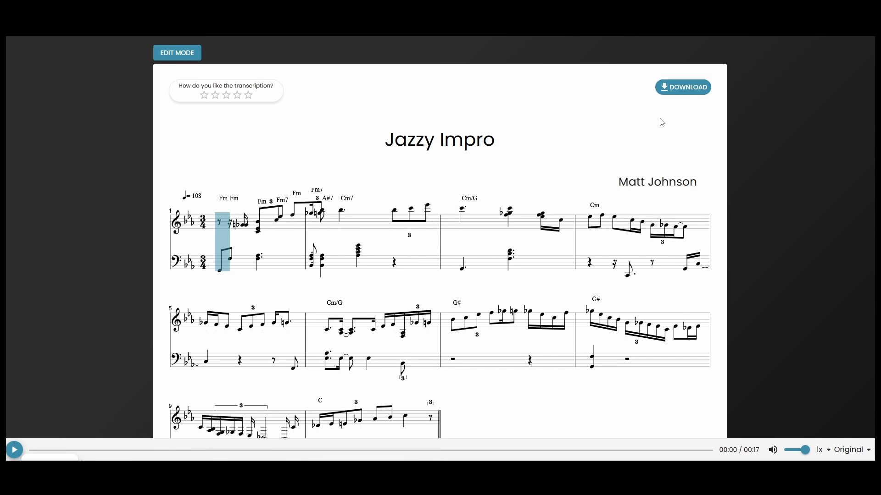
left_click(683, 87)
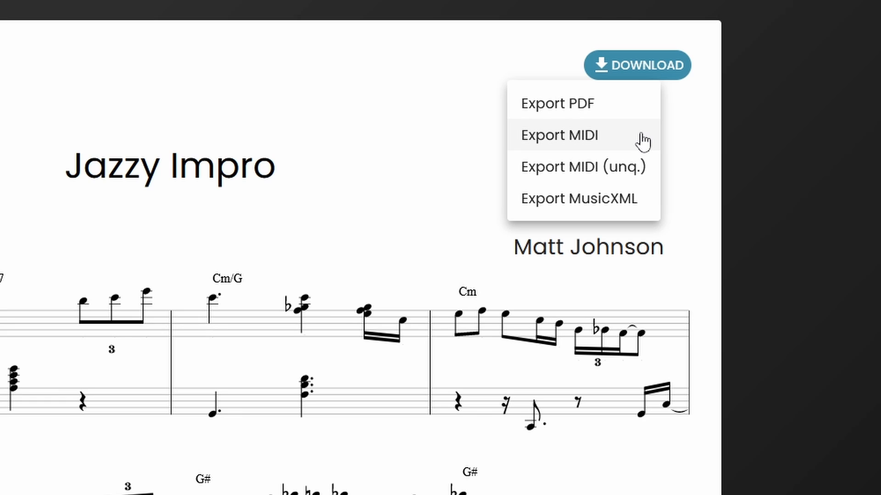
mouse_move(633, 213)
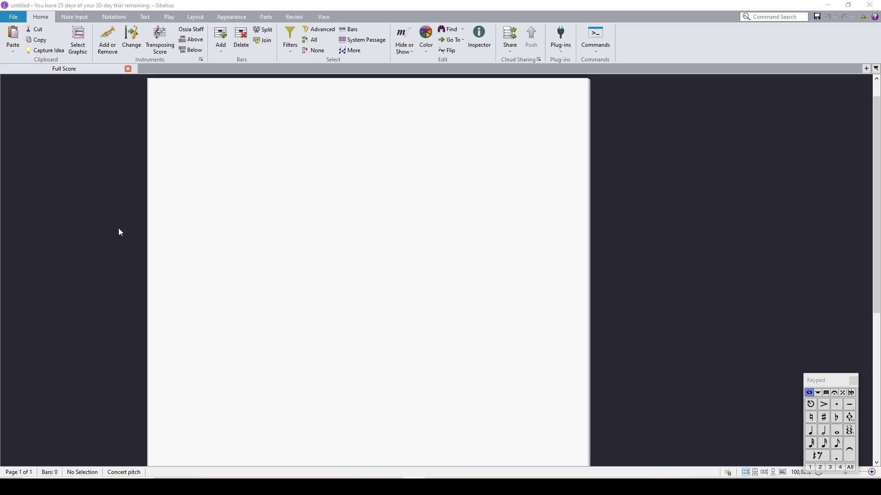
Step: Open 'Jazzy Impro.musicxml' from the my files folder in Sibelius
left_click(14, 17)
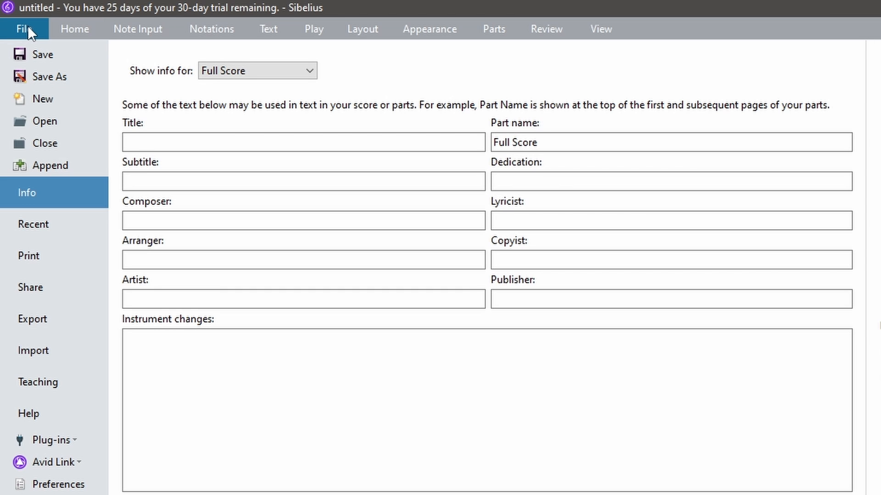
mouse_move(65, 129)
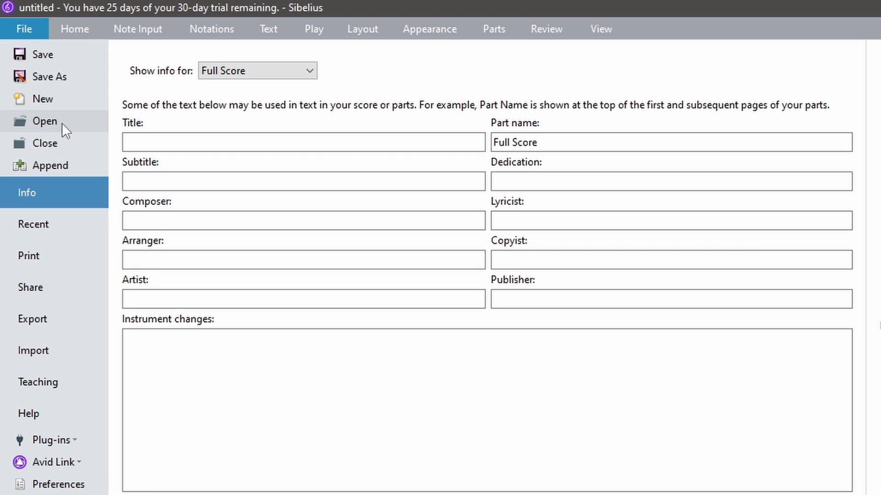
left_click(45, 121)
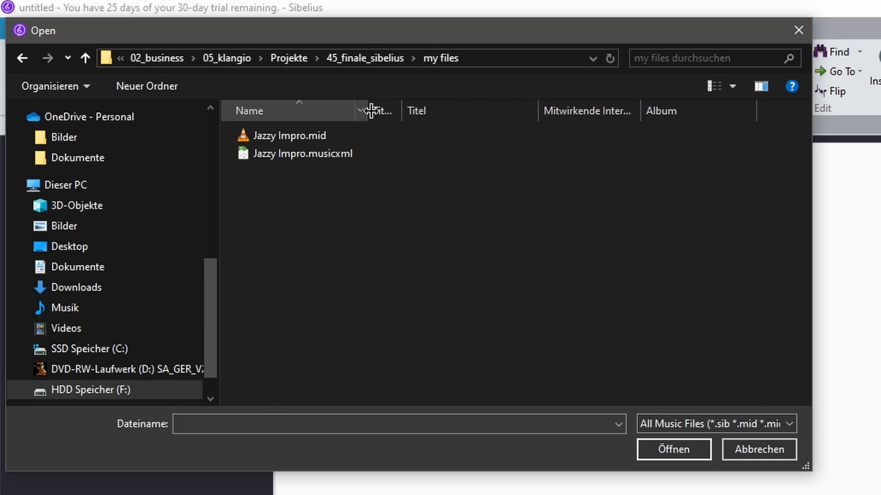
left_click(302, 153)
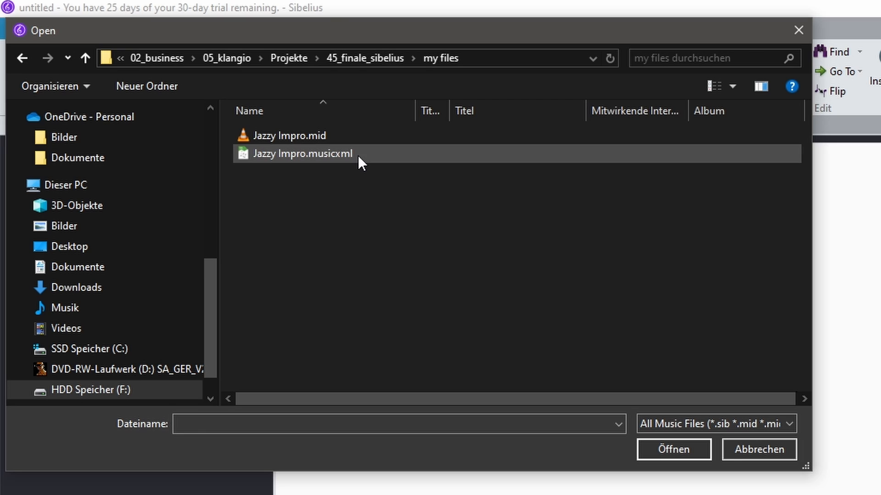
left_click(671, 450)
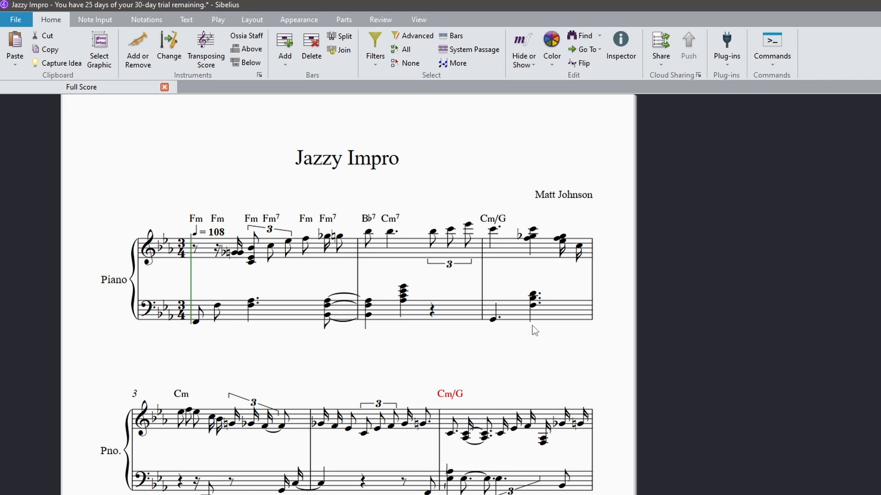
mouse_move(719, 306)
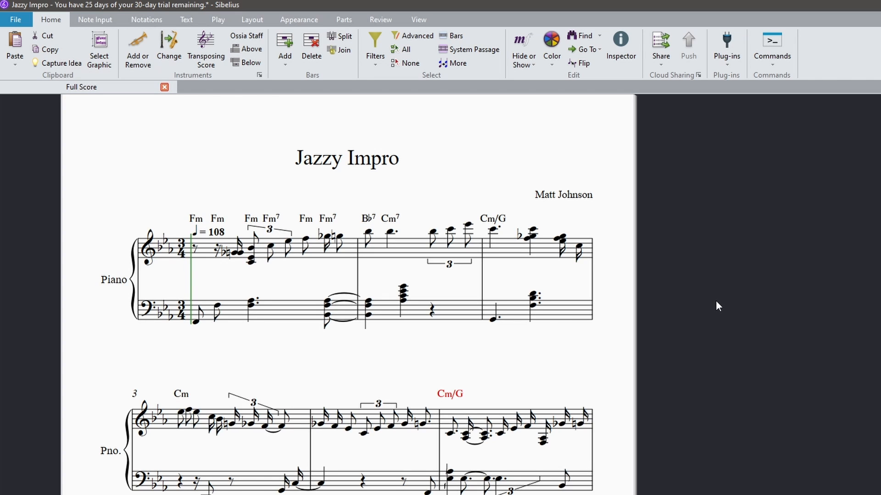
mouse_move(698, 188)
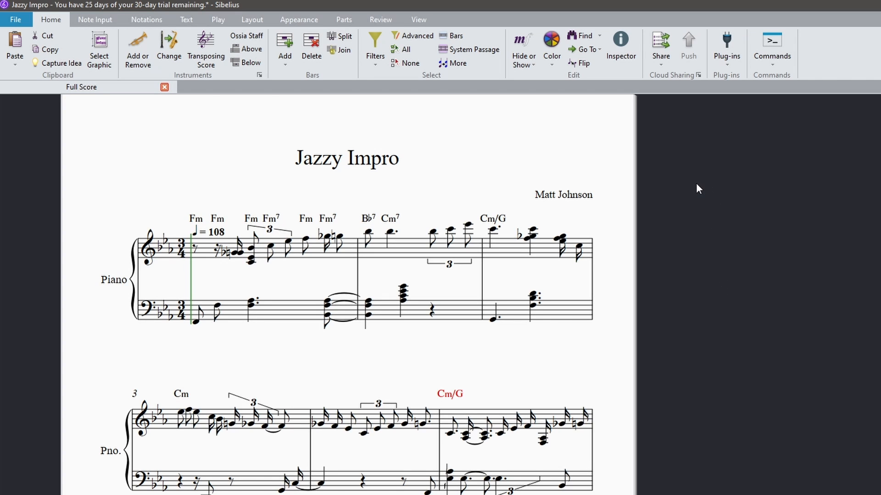
scroll("down", 3)
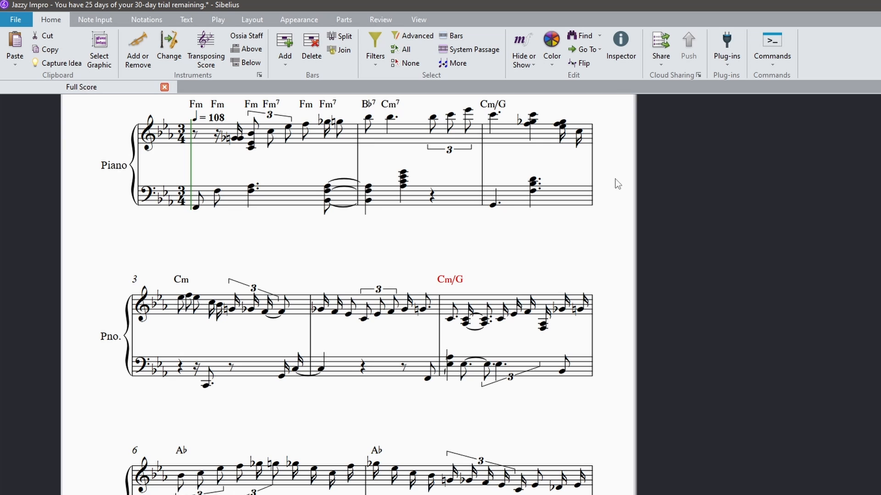
mouse_move(360, 313)
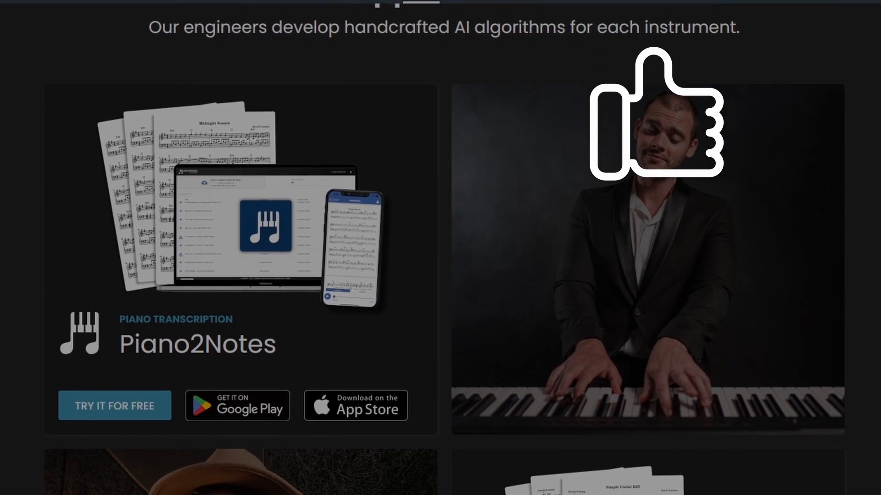
scroll("down", 3)
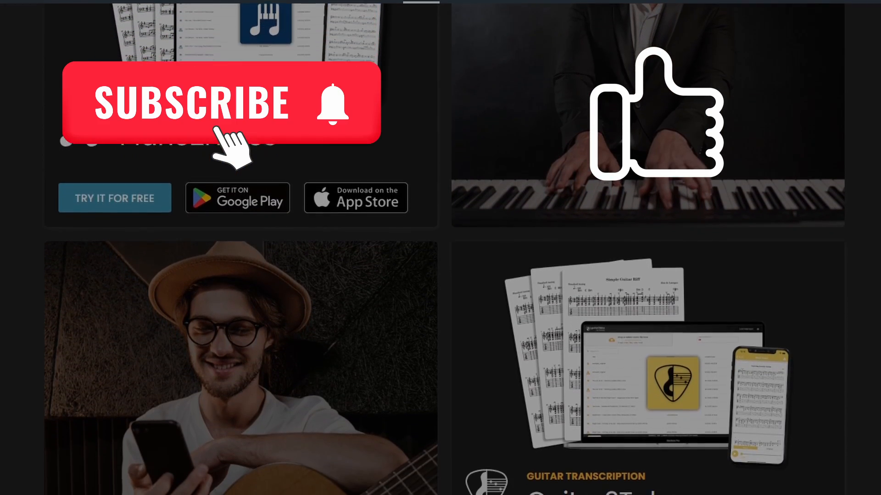
scroll("down", 3)
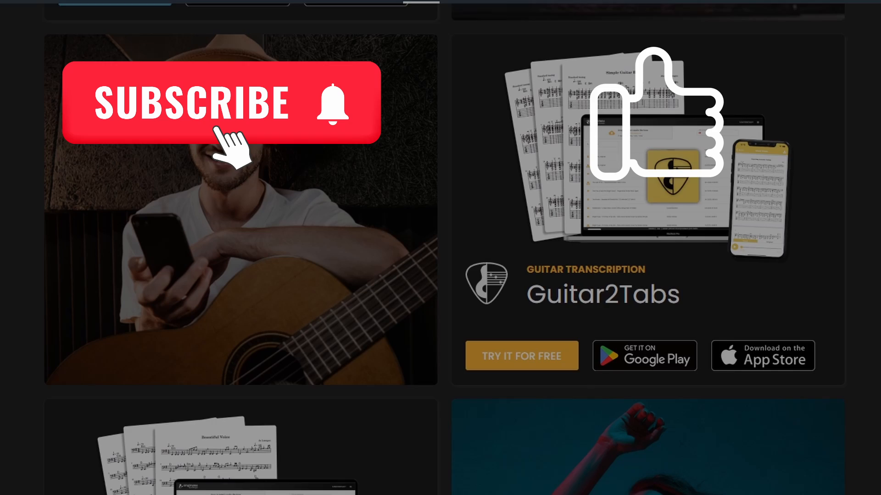
scroll("down", 3)
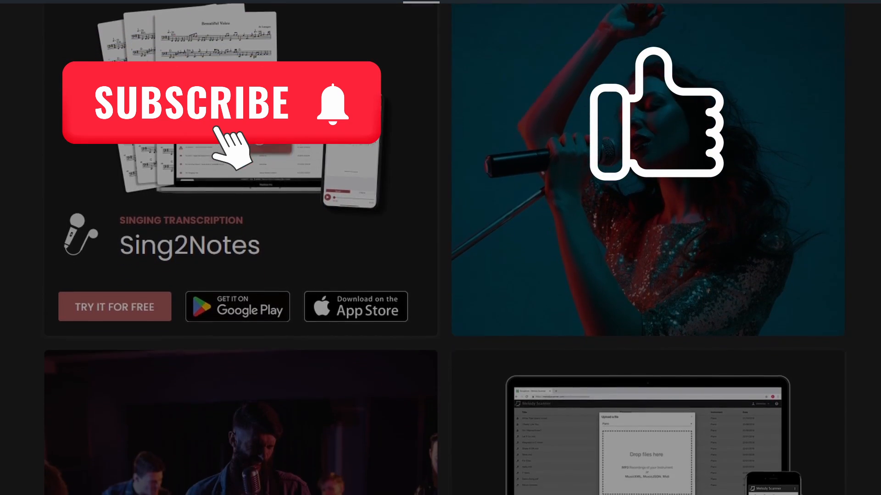
scroll("down", 3)
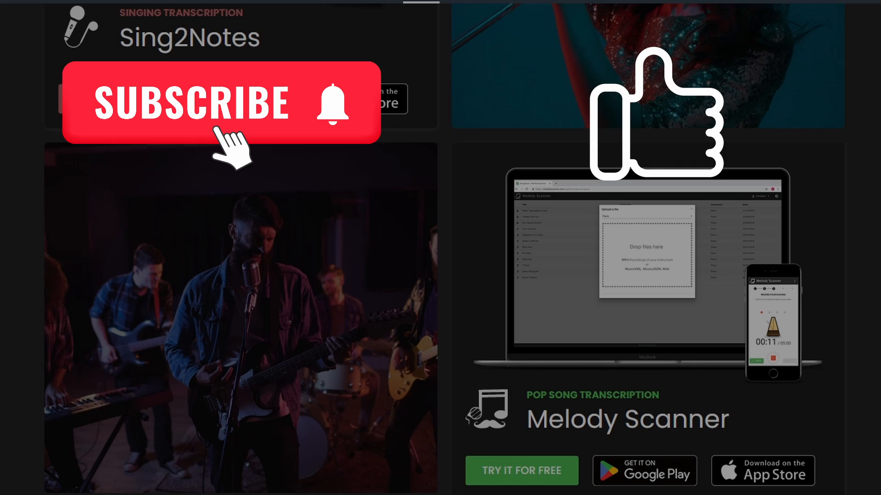
scroll("down", 3)
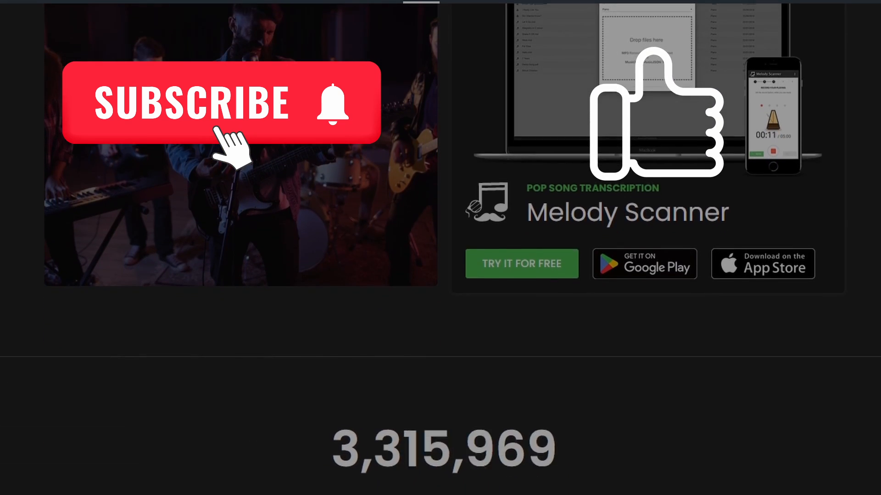